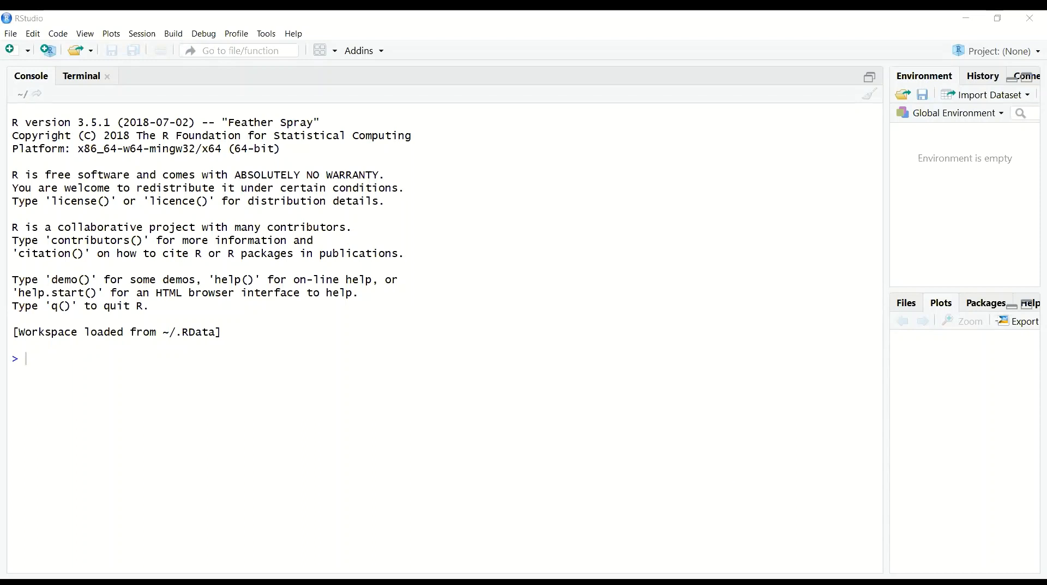
pyautogui.moveTo(543, 292)
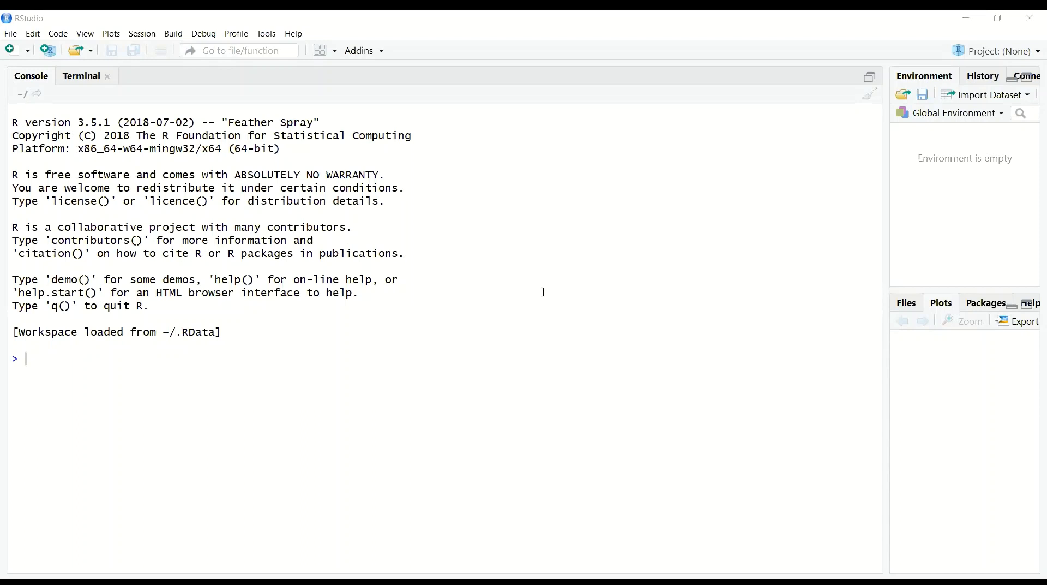
pyautogui.moveTo(548, 293)
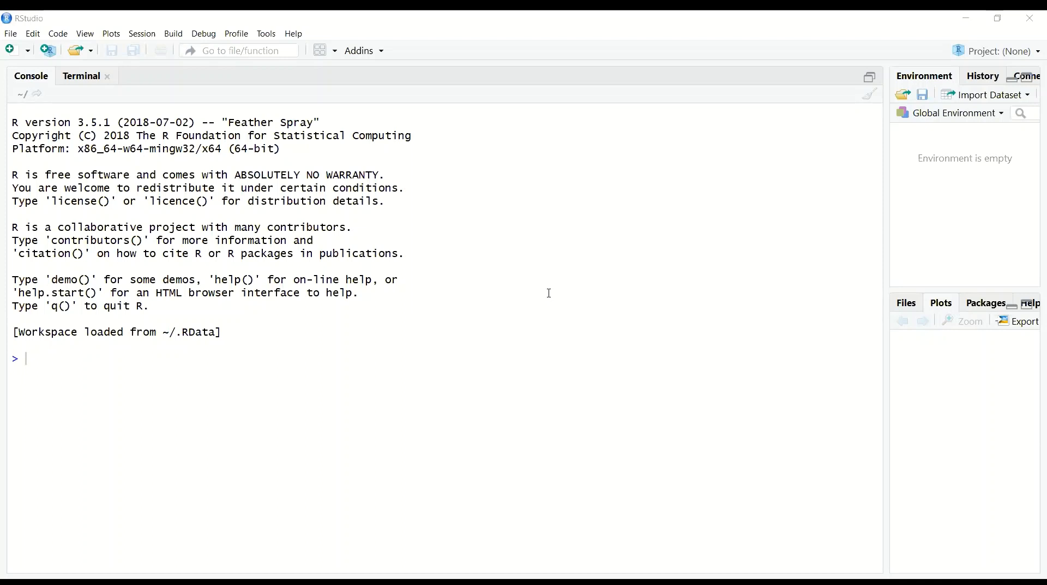
pyautogui.moveTo(578, 533)
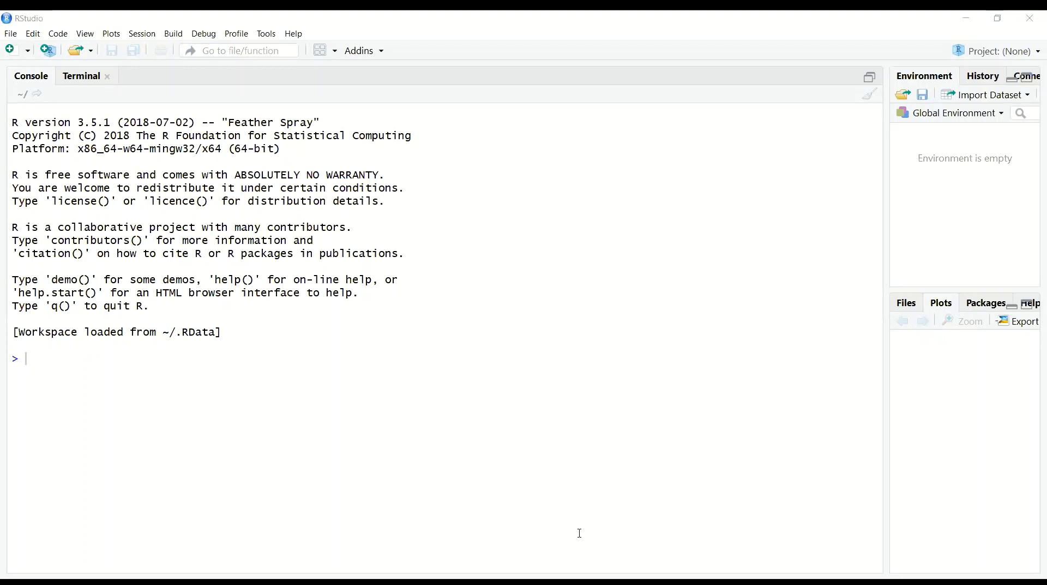
pyautogui.moveTo(424, 372)
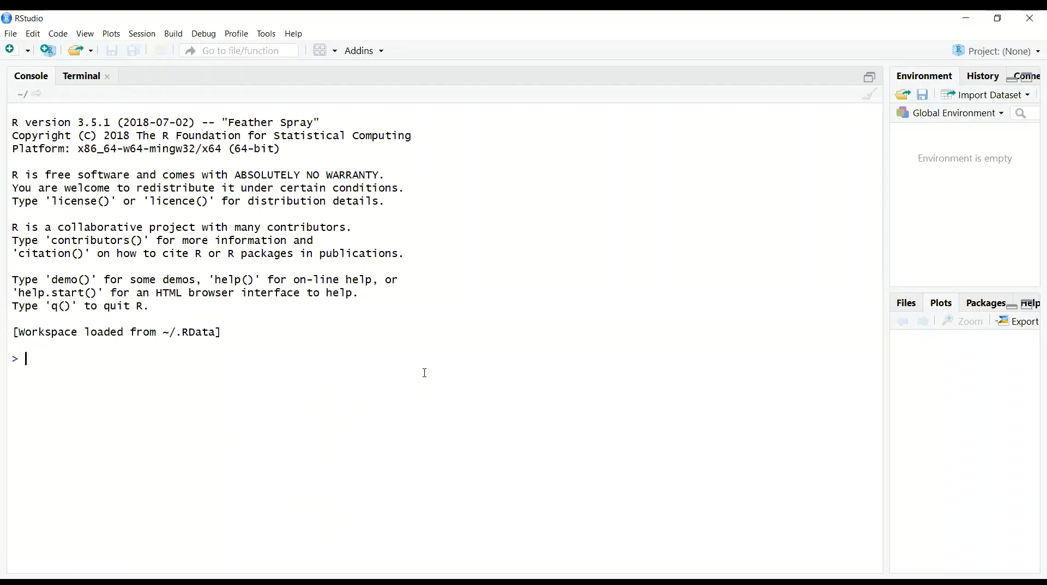
# Step: Install the googlesheets package with its xml2 dependency, then load it with library()
pyautogui.write('insta')
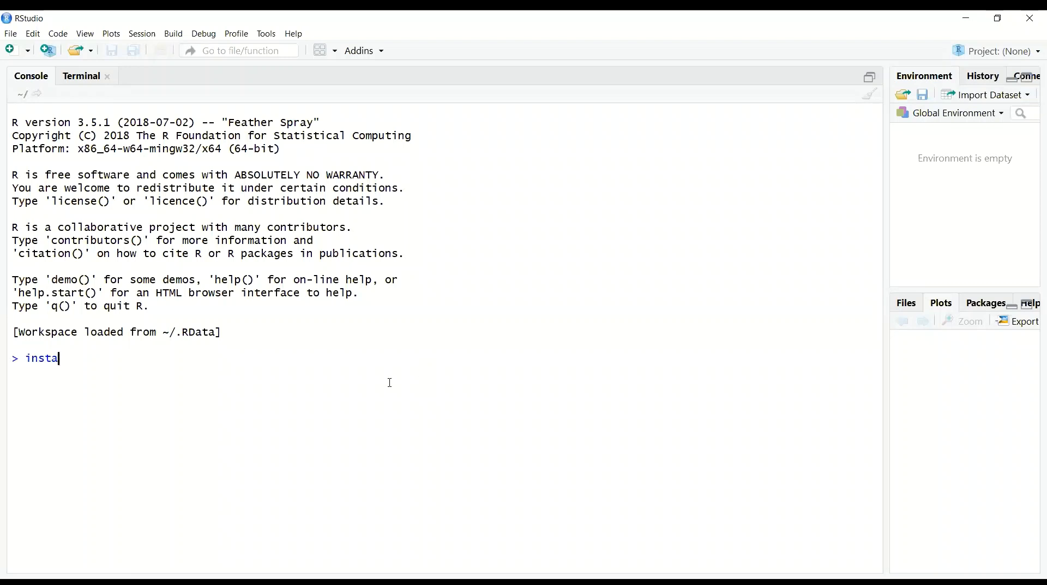
pyautogui.write('ll.packages()')
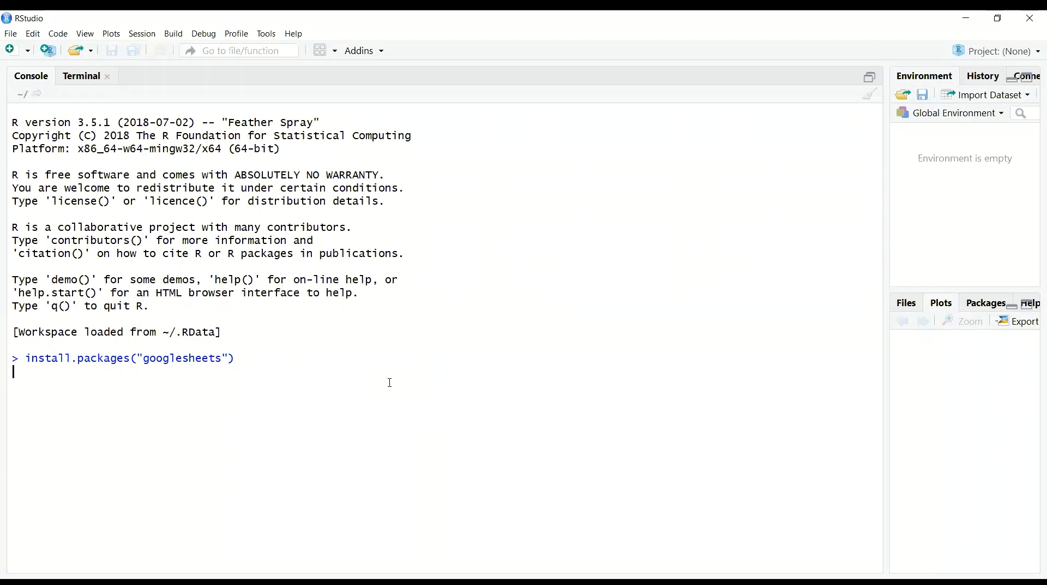
pyautogui.press('Return')
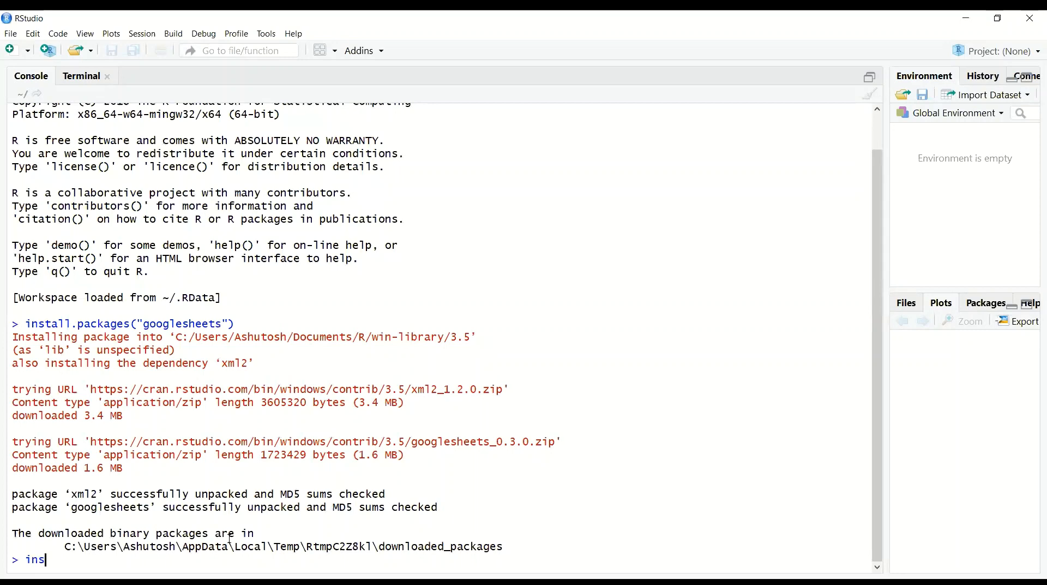
pyautogui.write('library("googlesheets')
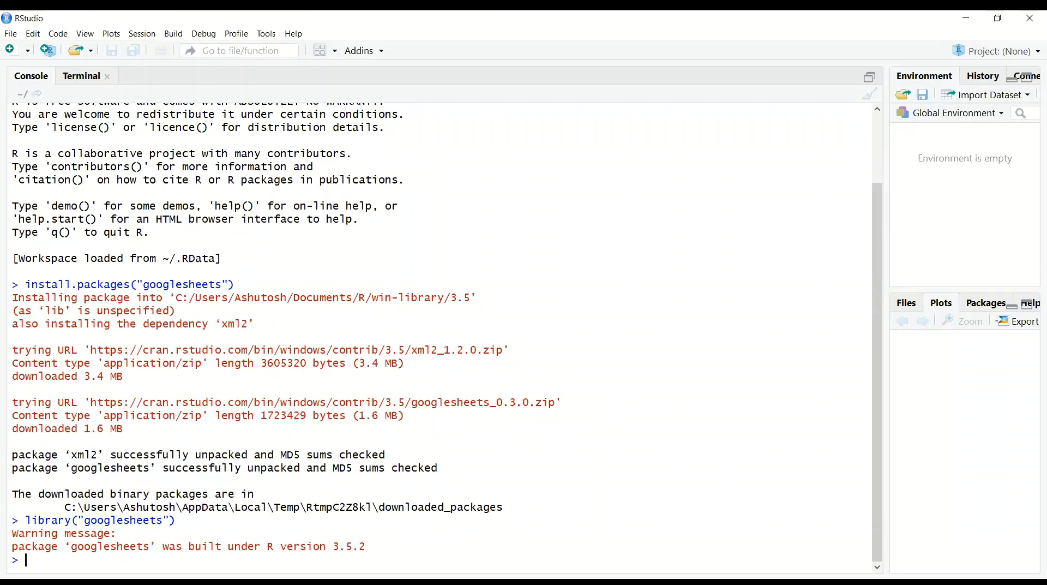
# Step: Run gs_auth(new_user = TRUE) to bring up the Google sign-in page
pyautogui.write('gs_auth(new_user = TRUE)')
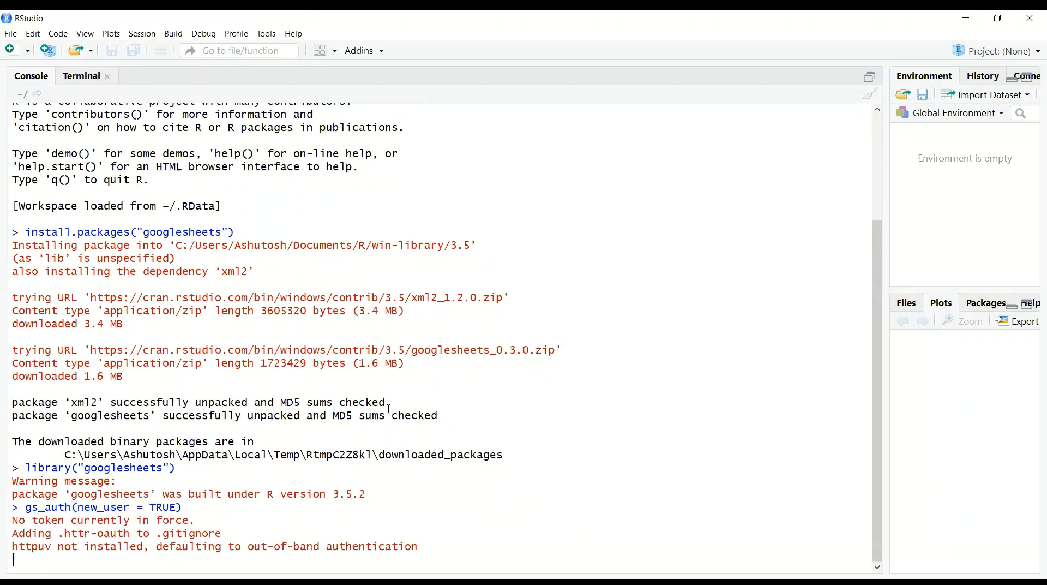
pyautogui.press('enter')
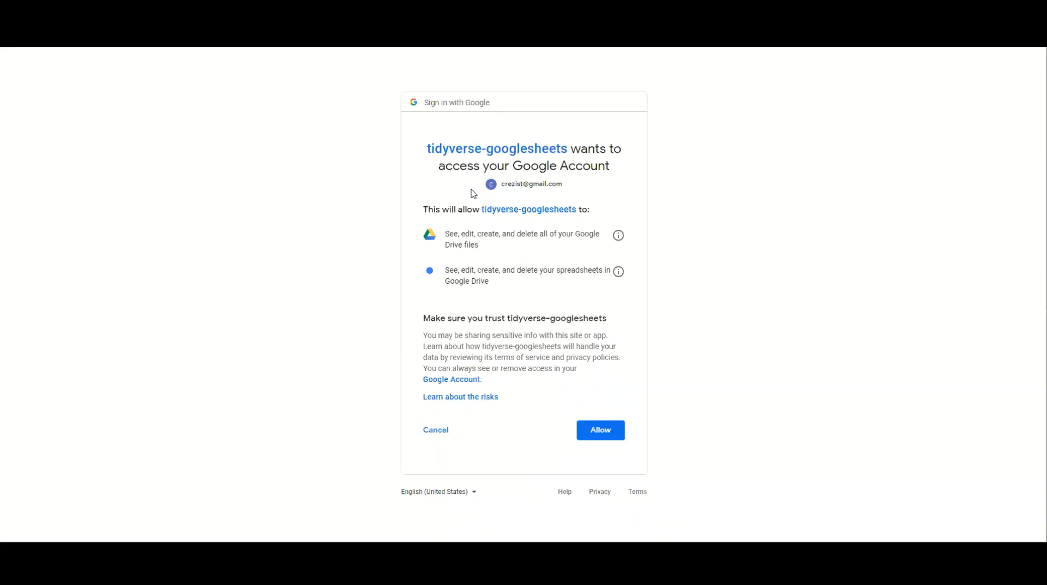
pyautogui.moveTo(526, 192)
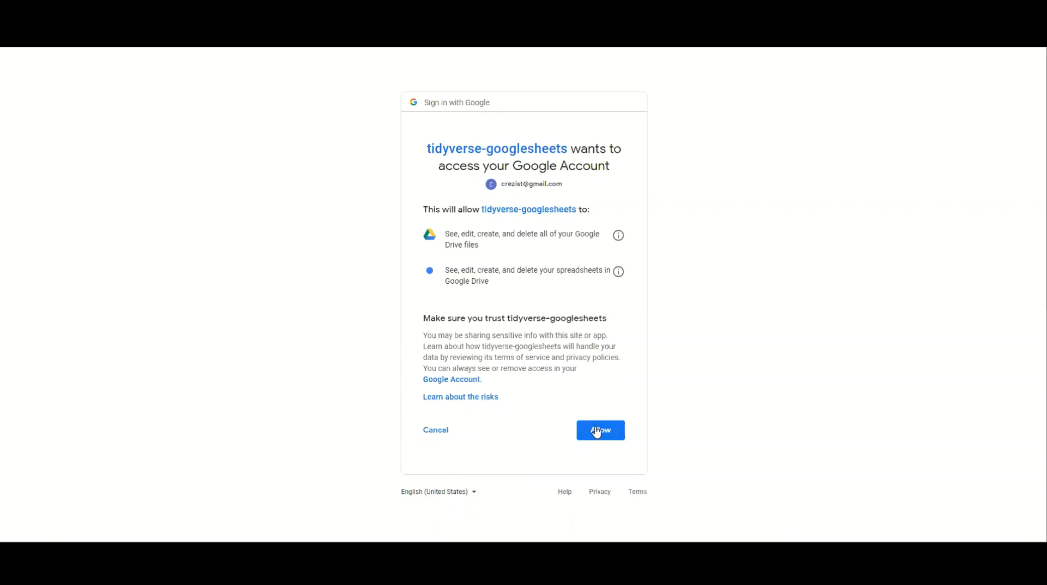
# Step: Allow tidyverse-googlesheets access to the account and copy the authorization code
pyautogui.click(600, 430)
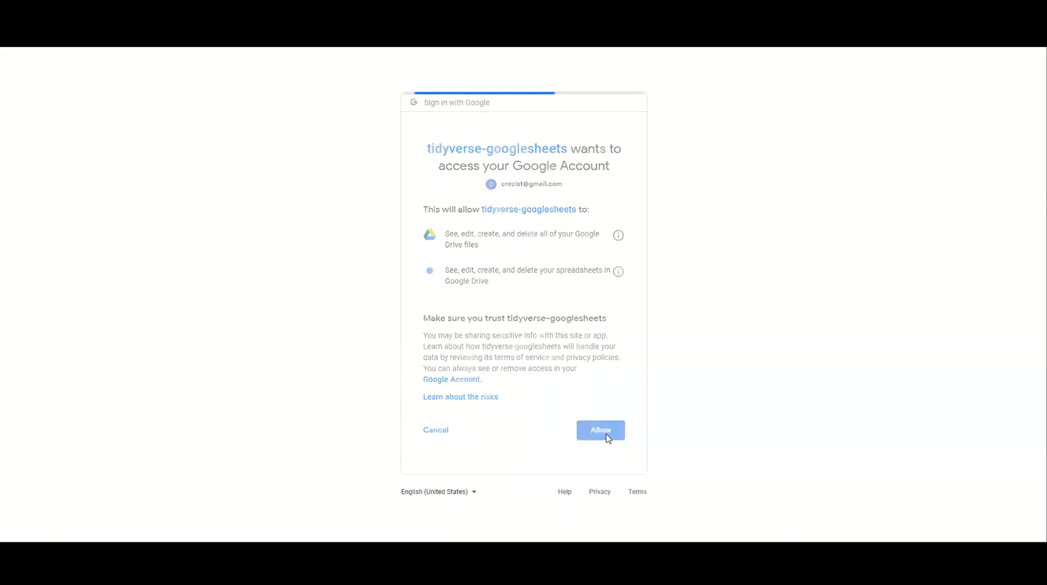
pyautogui.click(599, 430)
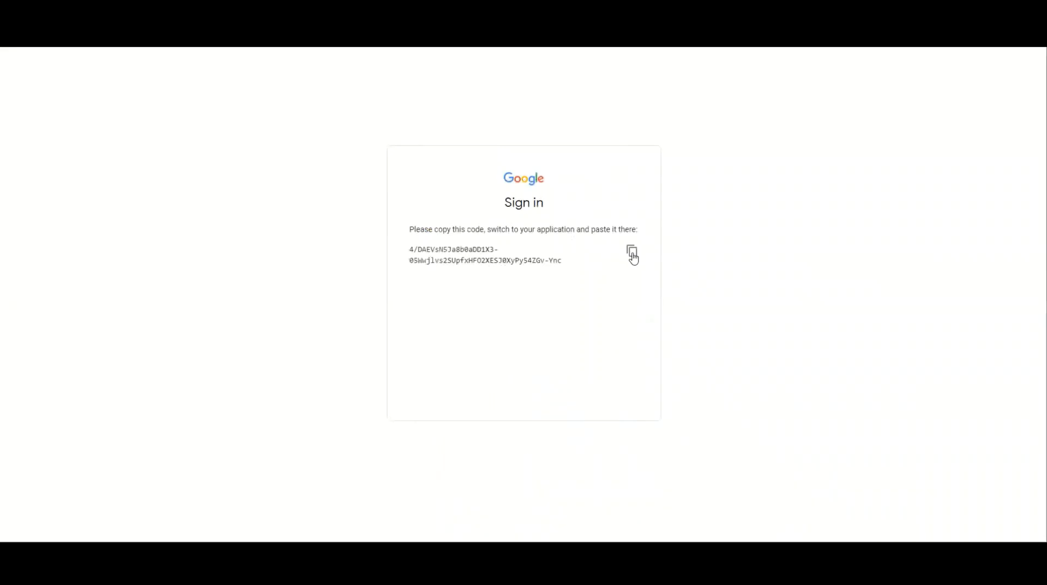
pyautogui.click(631, 254)
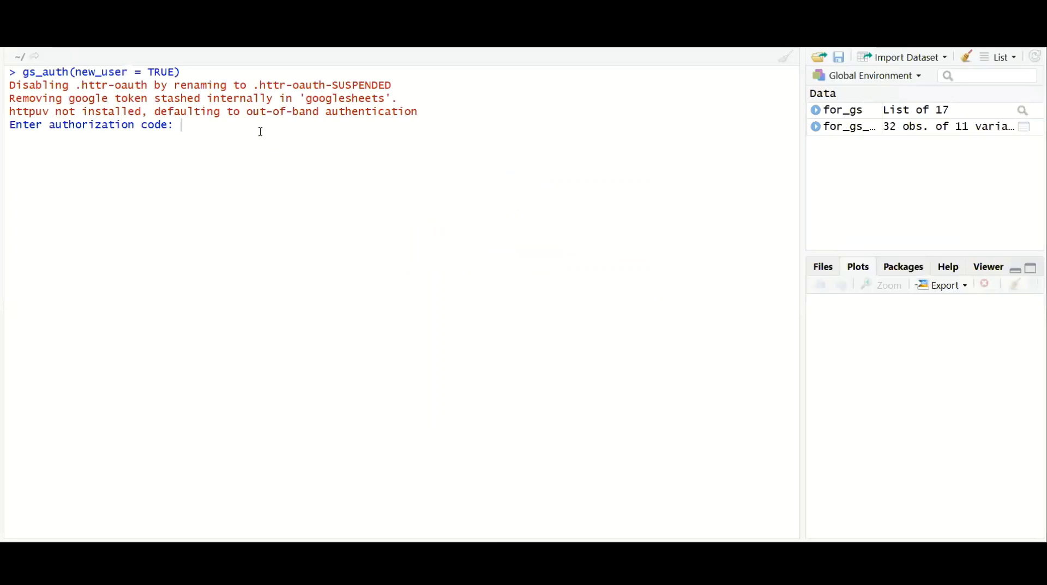
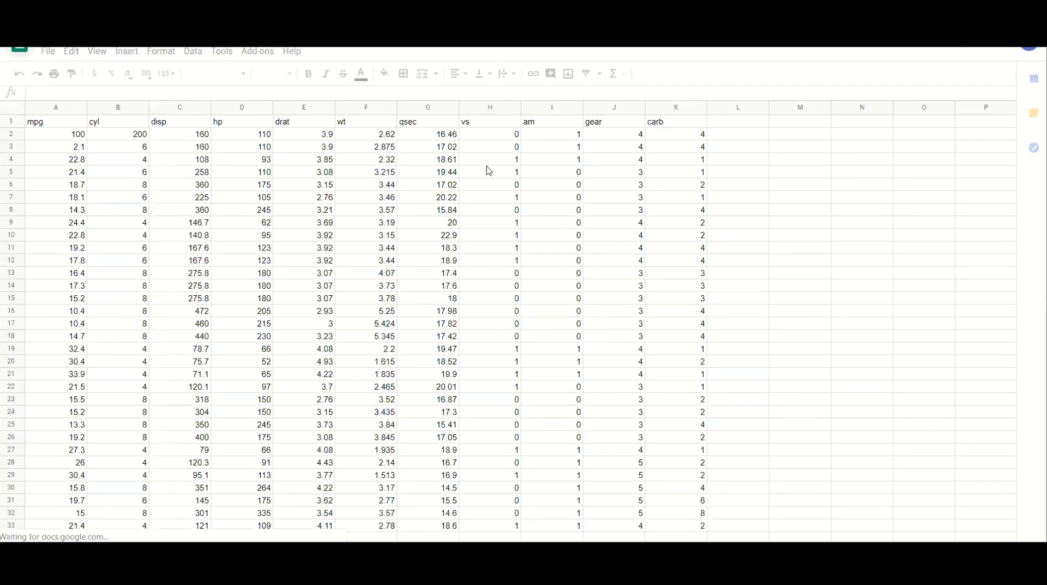
pyautogui.moveTo(432, 173)
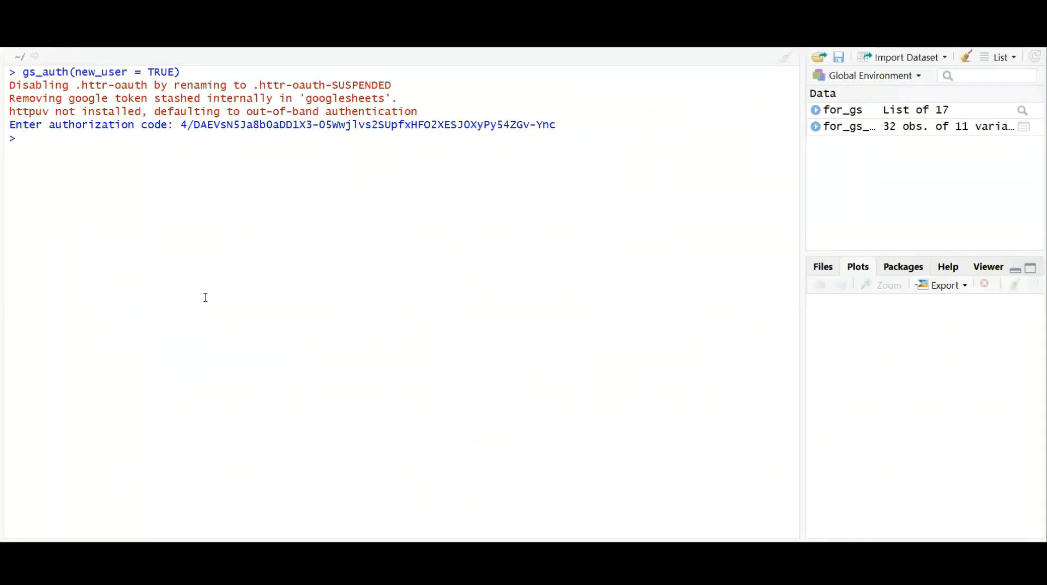
# Step: Run gs_ls() to list four sheets, then start assigning for_gs with gs_title()
pyautogui.write('gs_')
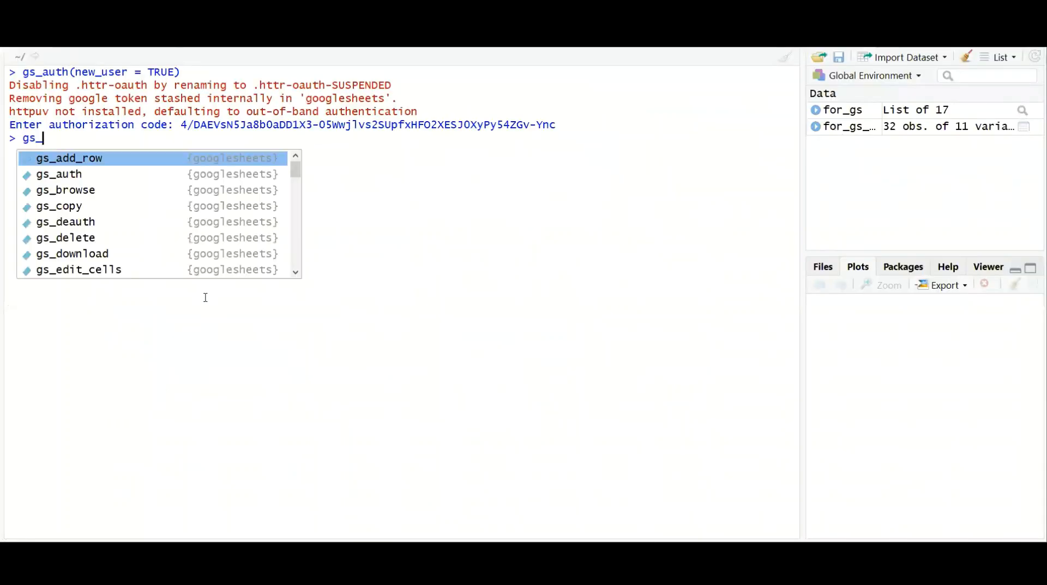
pyautogui.write('ls(')
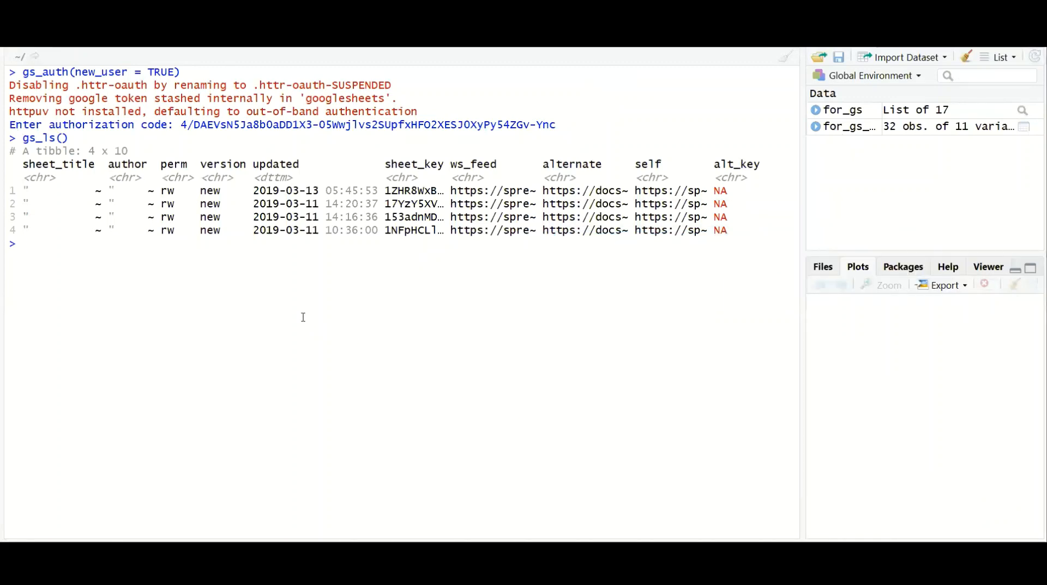
pyautogui.write('for_gs<- gs_title("for googlesheets")')
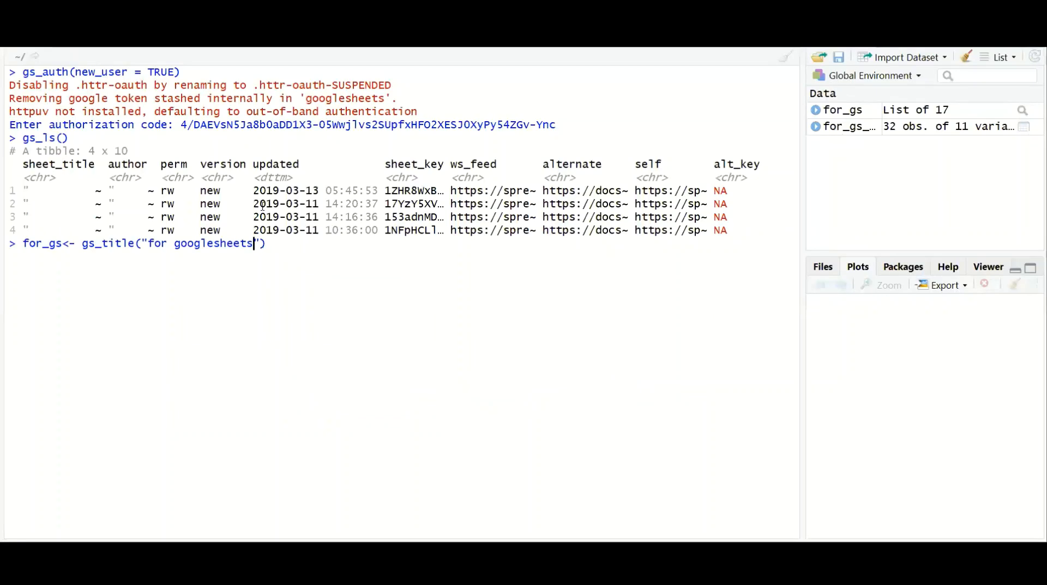
# Step: Register the 'mtcars' sheet as for_gs and read mtcars_dataset into for_gs_sheet
pyautogui.press('Backspace')
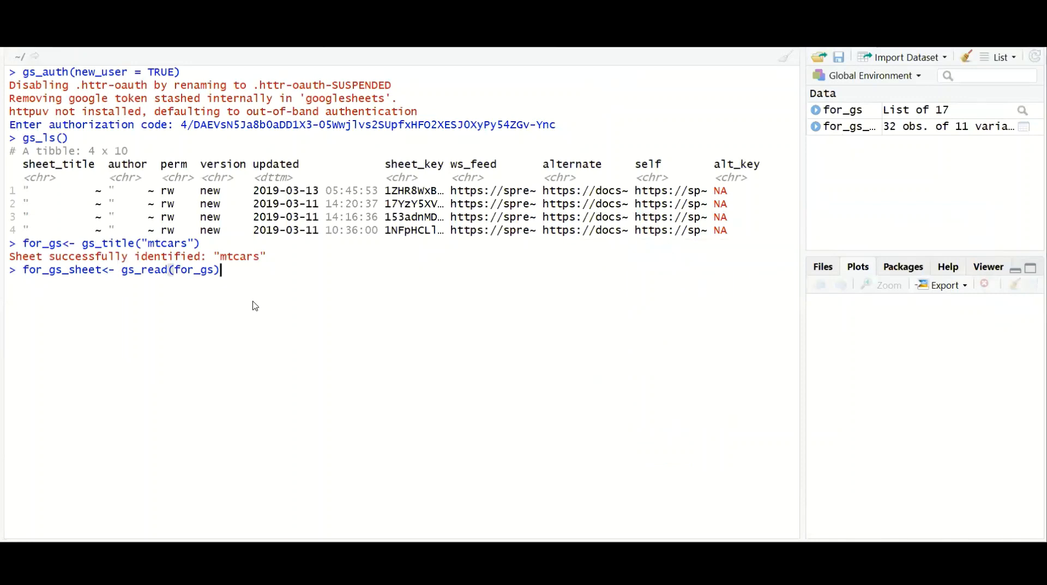
pyautogui.doubleClick(144, 270)
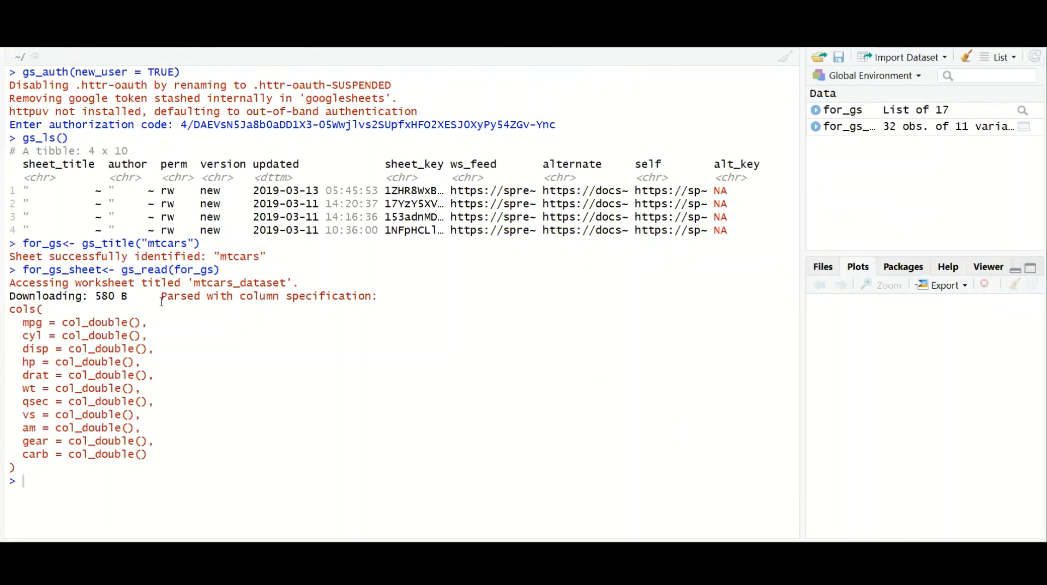
pyautogui.doubleClick(112, 296)
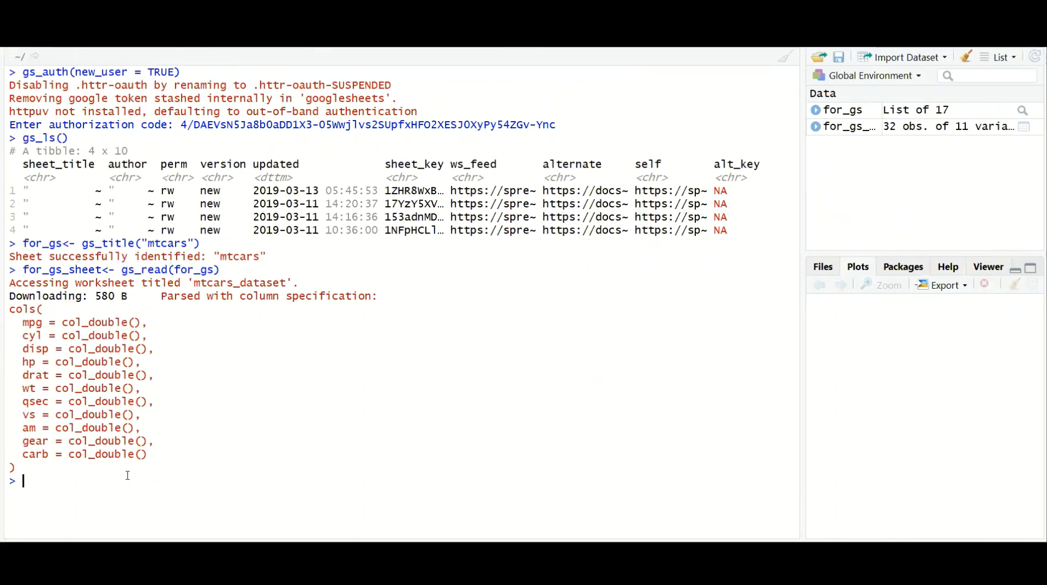
# Step: Run str() on mtcars and for_gs_sheet, showing 32 observations of 11 numeric variables each
pyautogui.write('head(')
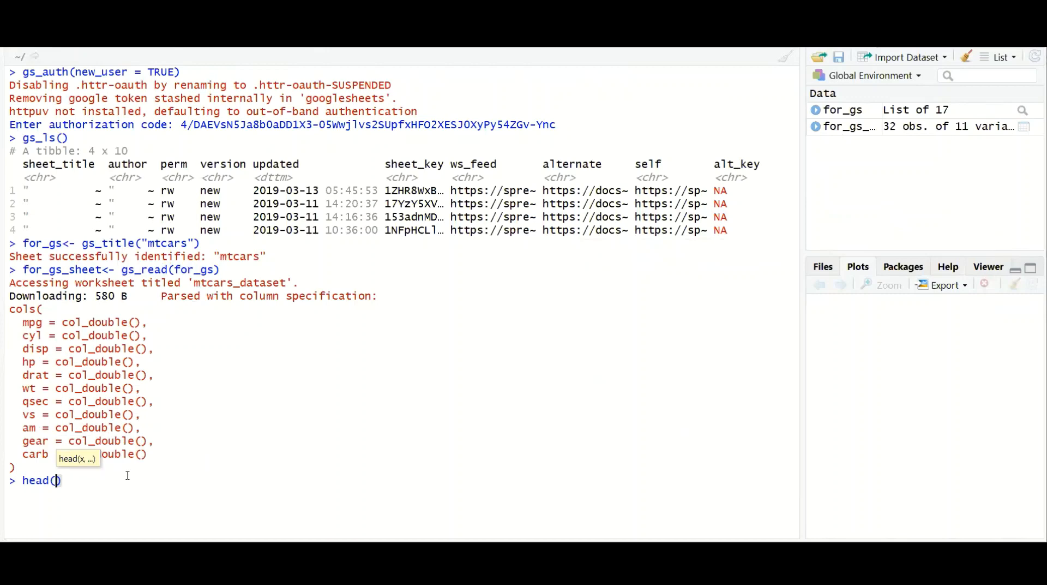
pyautogui.write('str(')
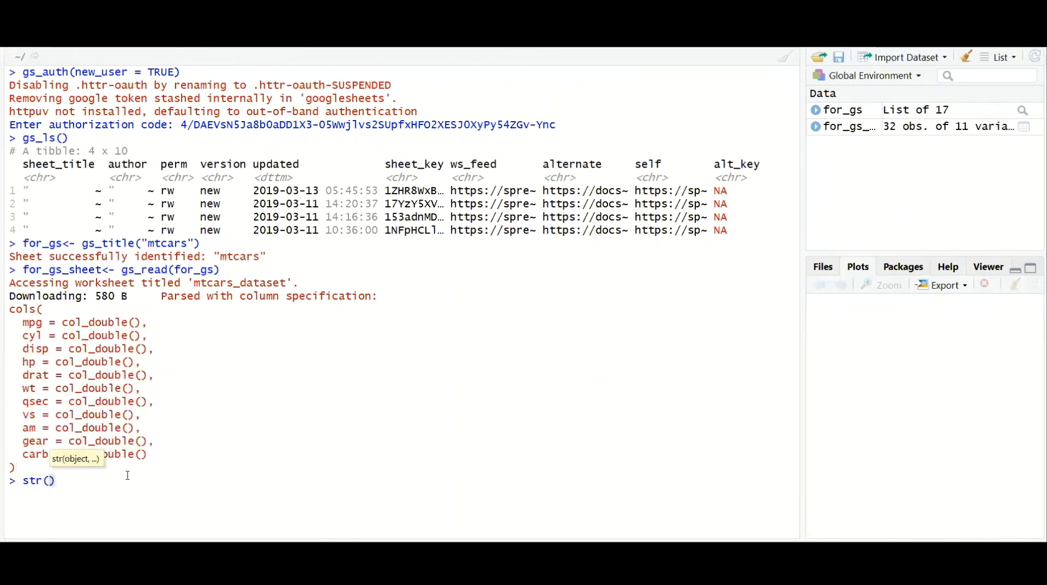
pyautogui.write('mt')
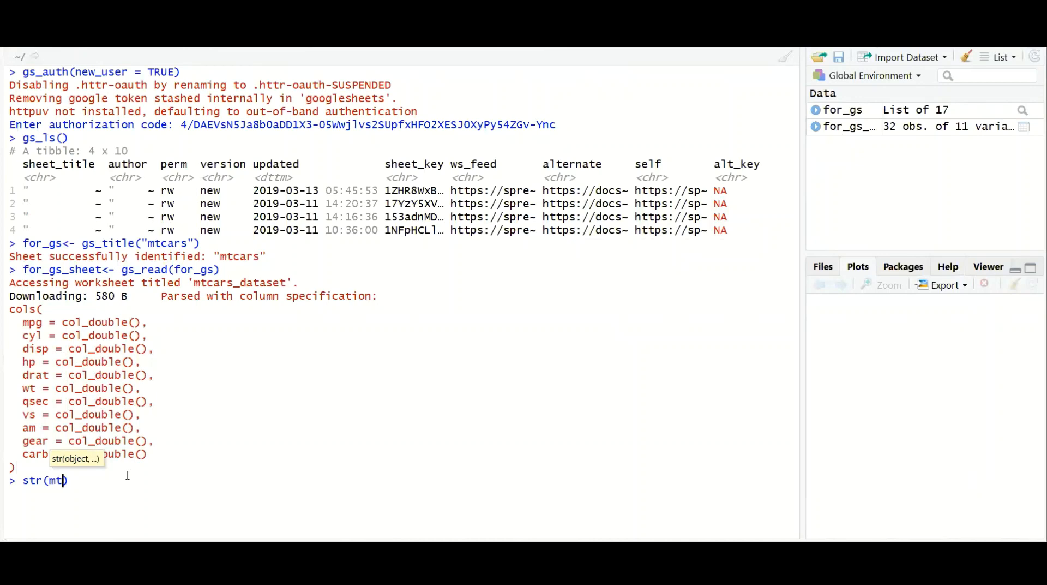
pyautogui.press('Return')
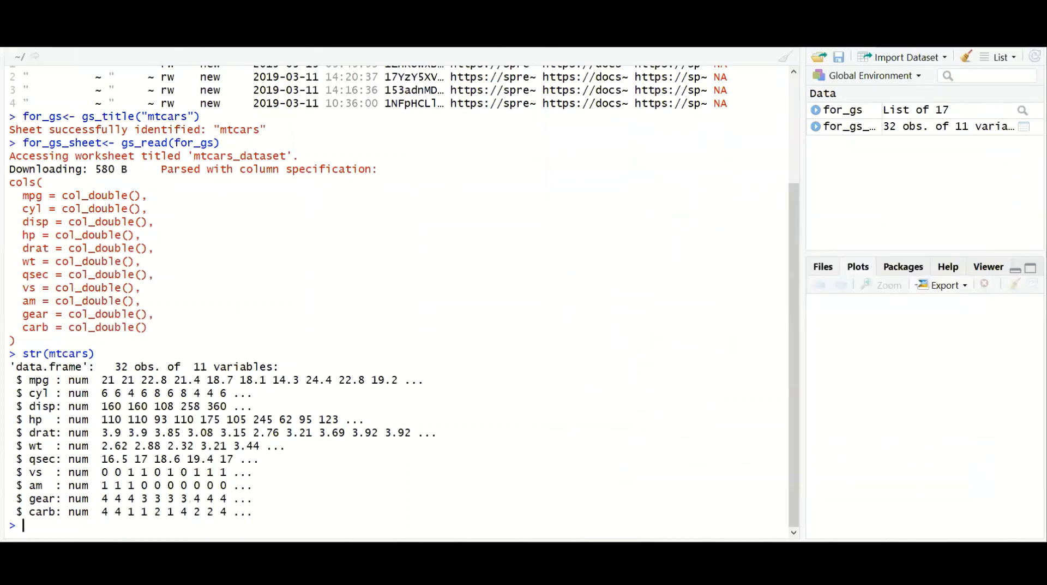
pyautogui.write('str(for_gs_sheet)')
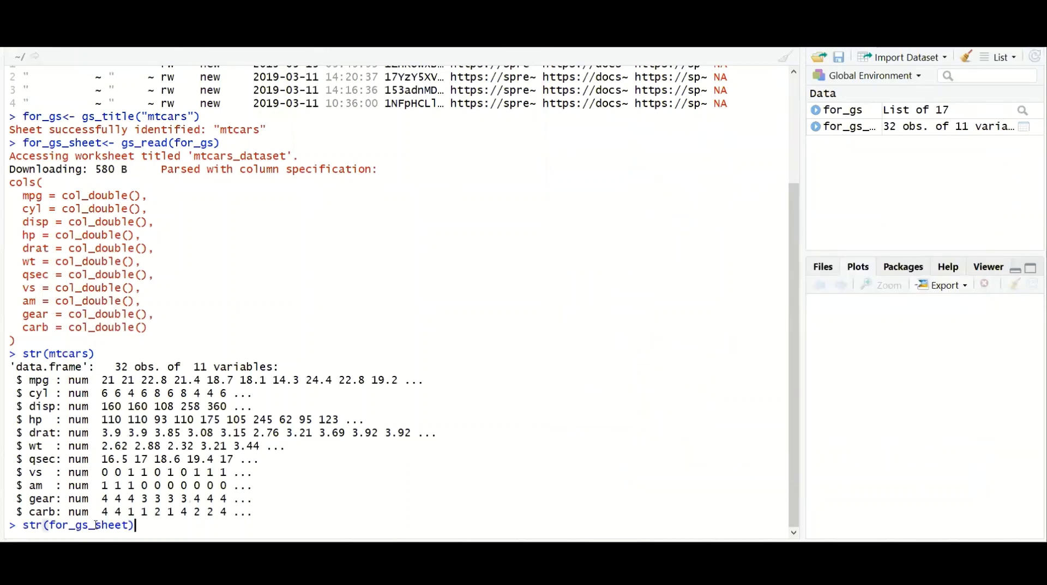
pyautogui.press('enter')
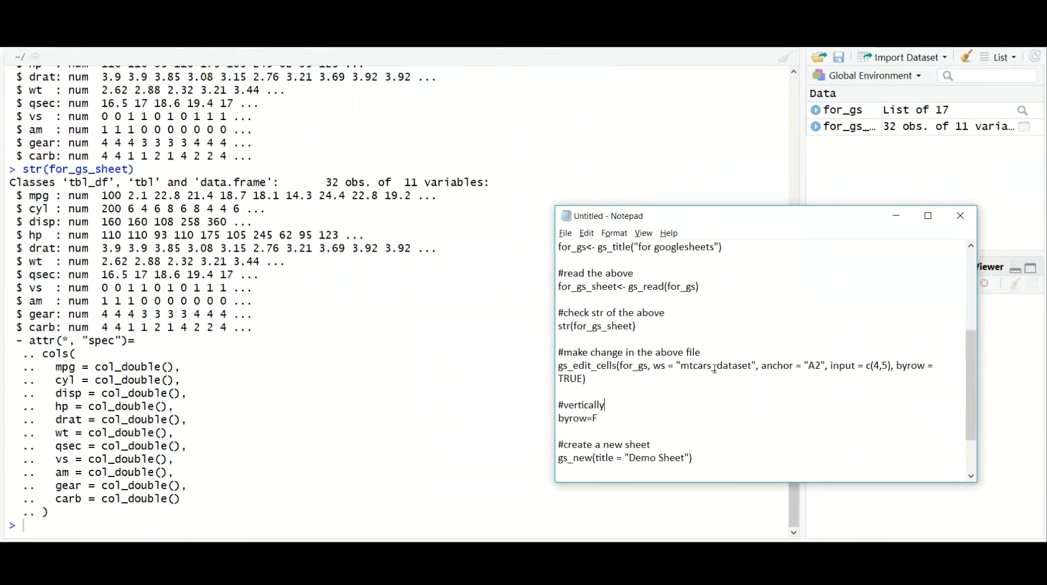
# Step: Select text in the Notepad gs_edit_cells notes
pyautogui.moveTo(558, 365); pyautogui.dragTo(587, 378)
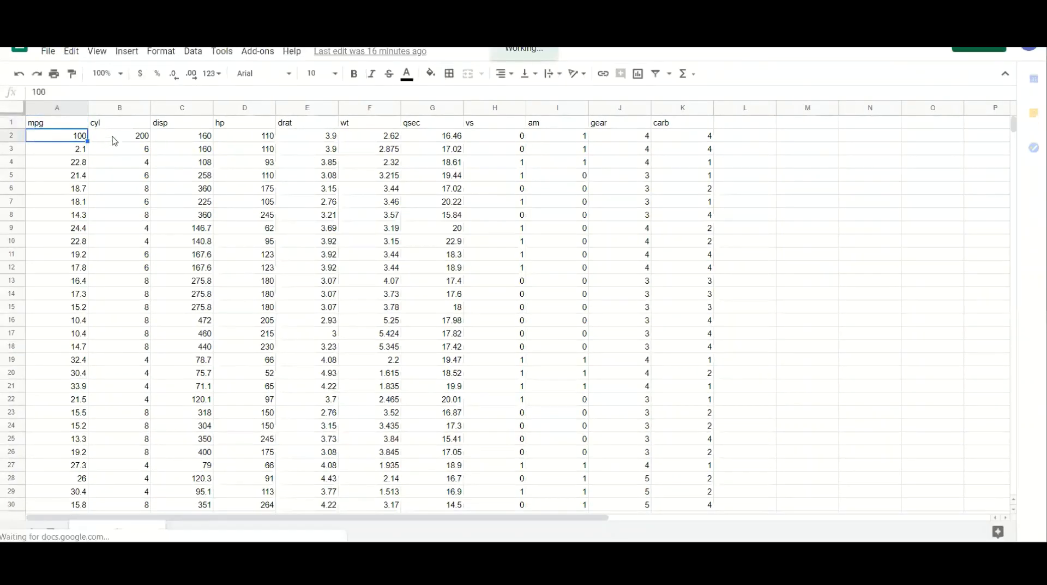
pyautogui.click(119, 136)
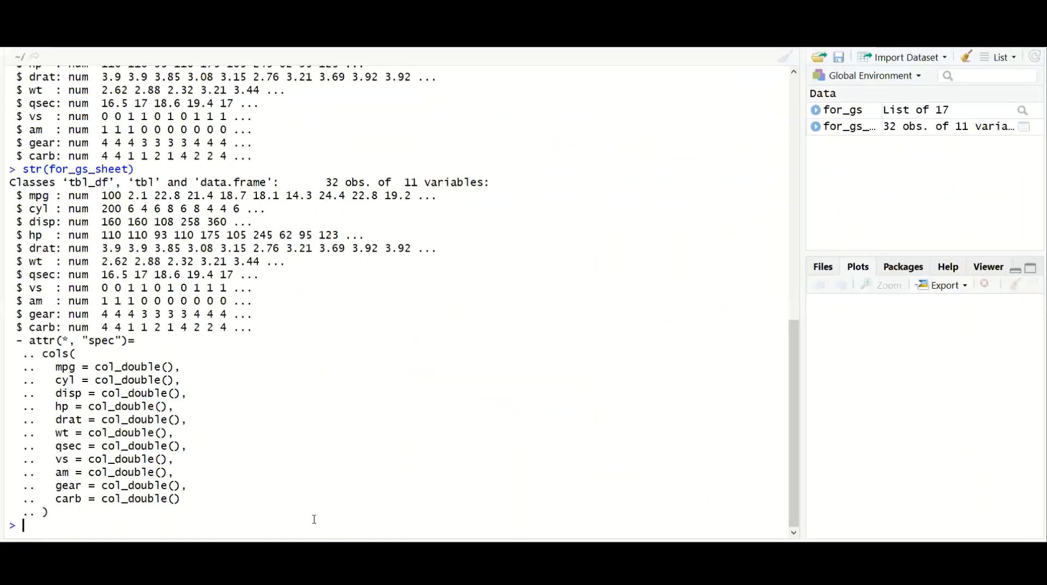
pyautogui.write('gs_edit_cells(for_gs, ws = "mtcars_dataset", anchor = "A2", input = c(4,5), byrow = TRUE)')
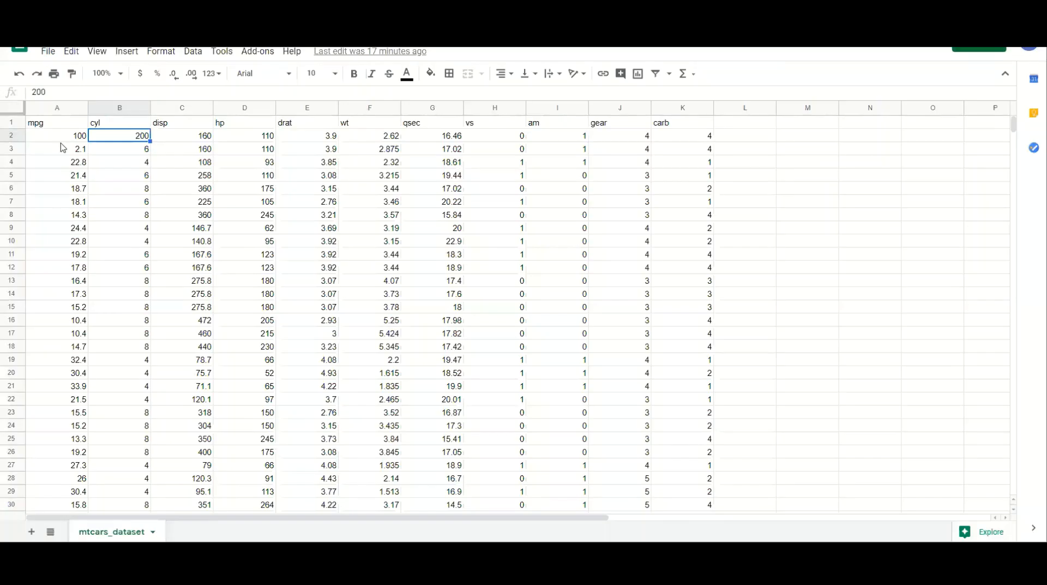
pyautogui.click(56, 135)
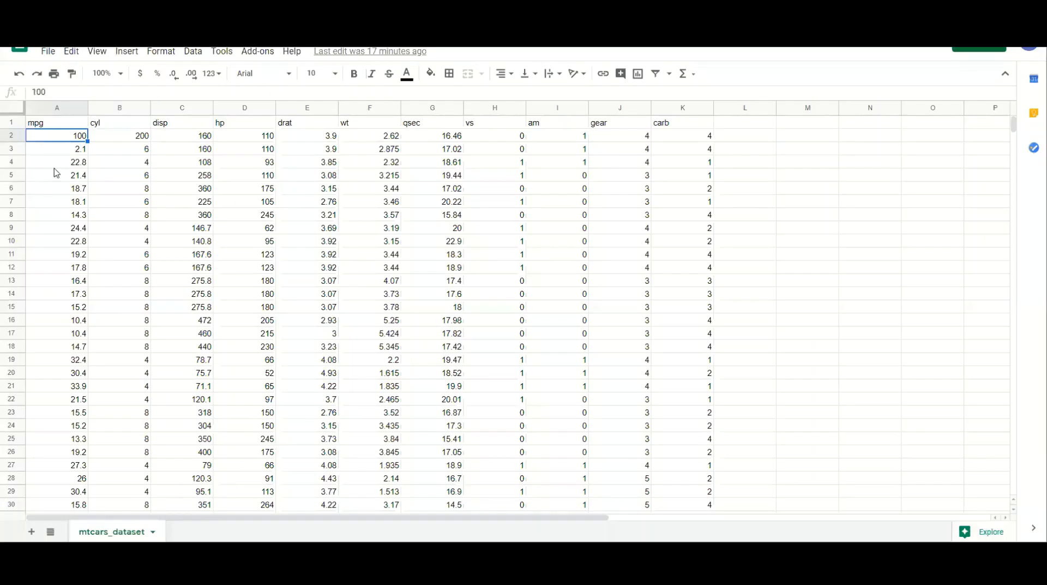
pyautogui.moveTo(115, 141)
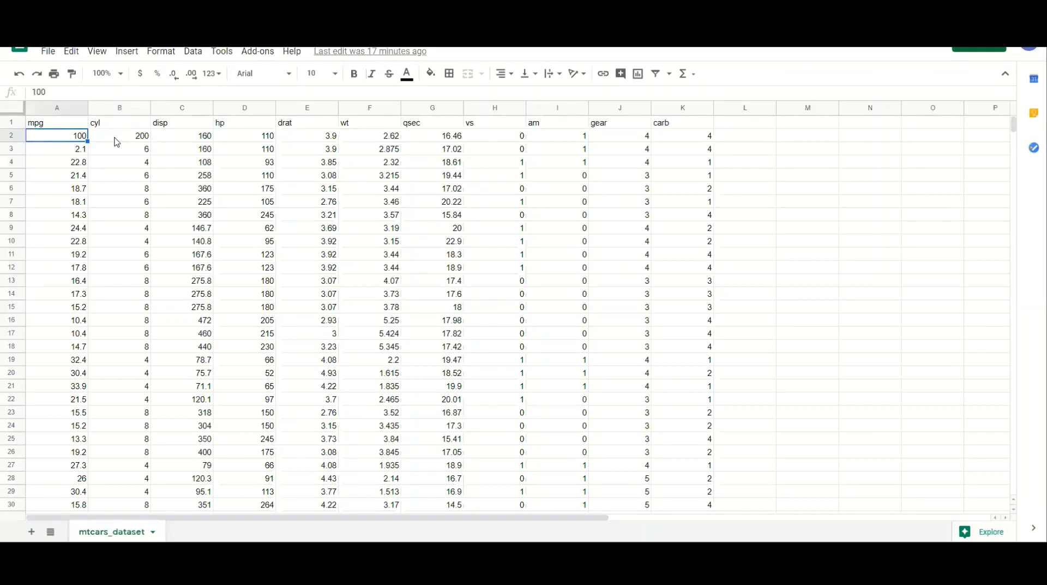
pyautogui.moveTo(57, 134); pyautogui.dragTo(119, 135)
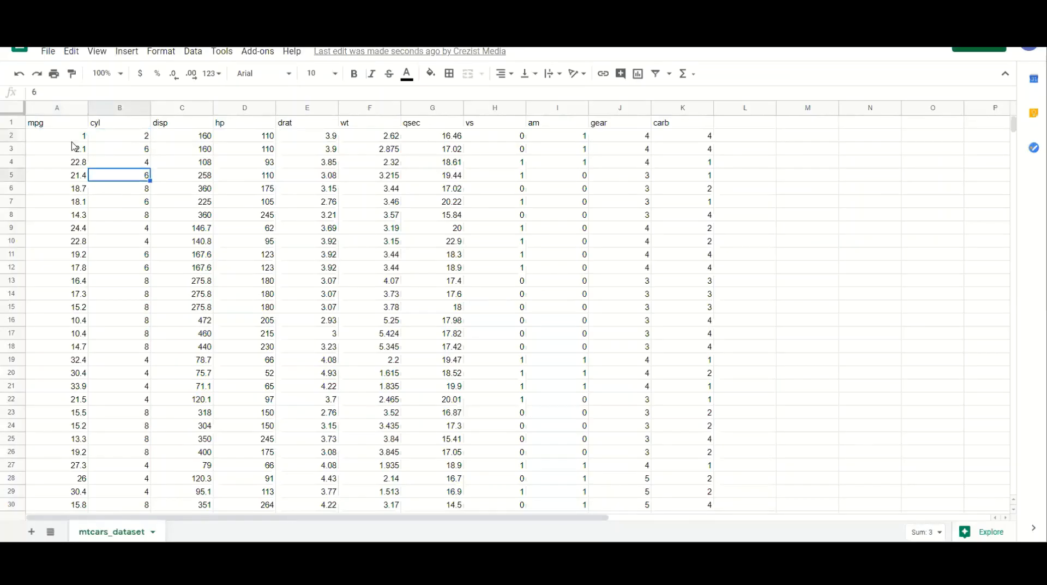
# Step: Check that cells A2 and B2 of mtcars_dataset show 1 and 2
pyautogui.click(56, 135)
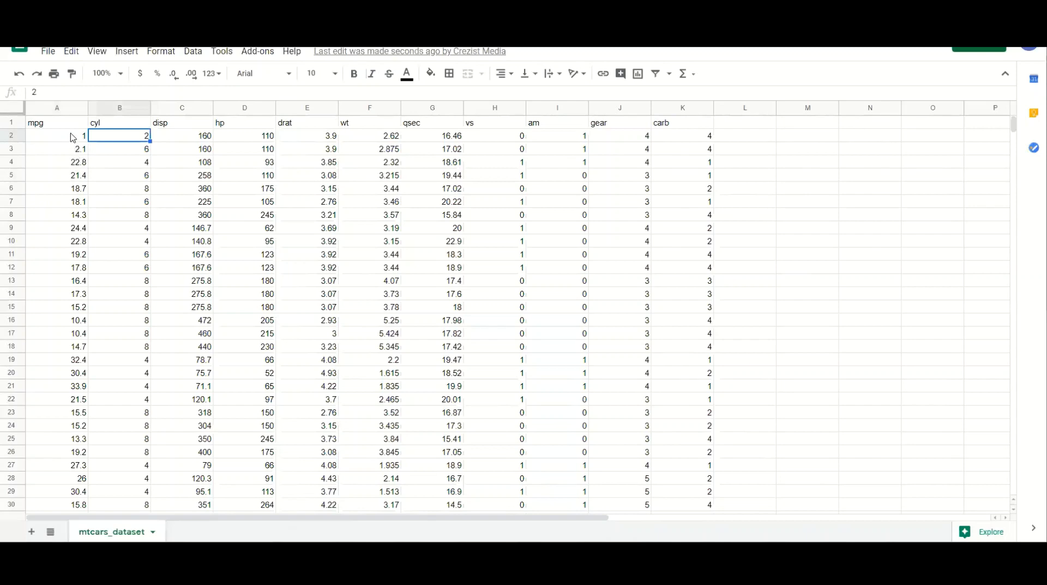
pyautogui.click(57, 134)
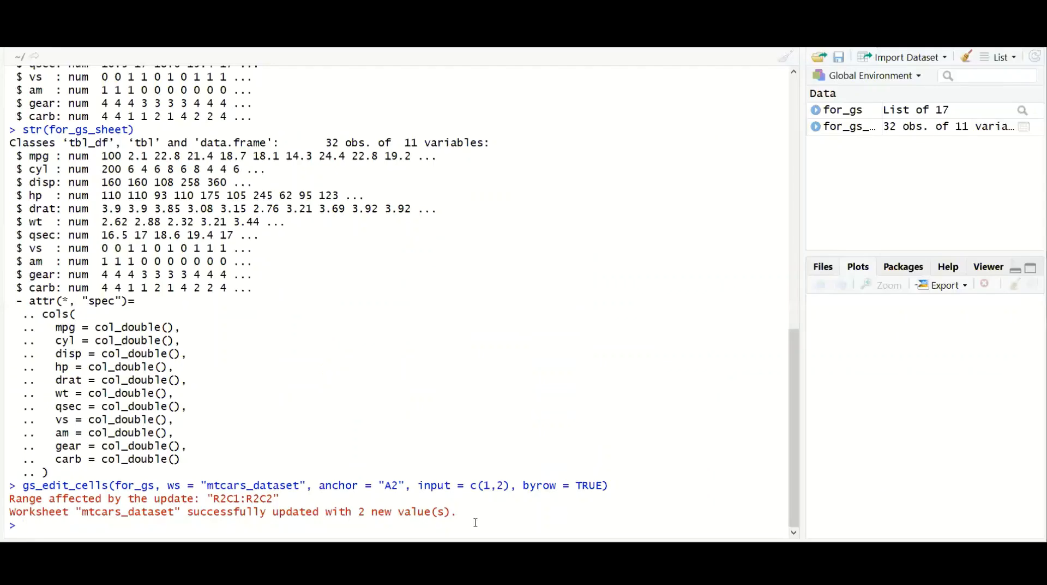
# Step: Run gs_edit_cells on mtcars_dataset with anchor A2, input c(500,600), byrow = F
pyautogui.write('gs_edit_cells(for_gs, ws = "mtcars_dataset", anchor = "A2", input = c(1,2), byrow = TRU')
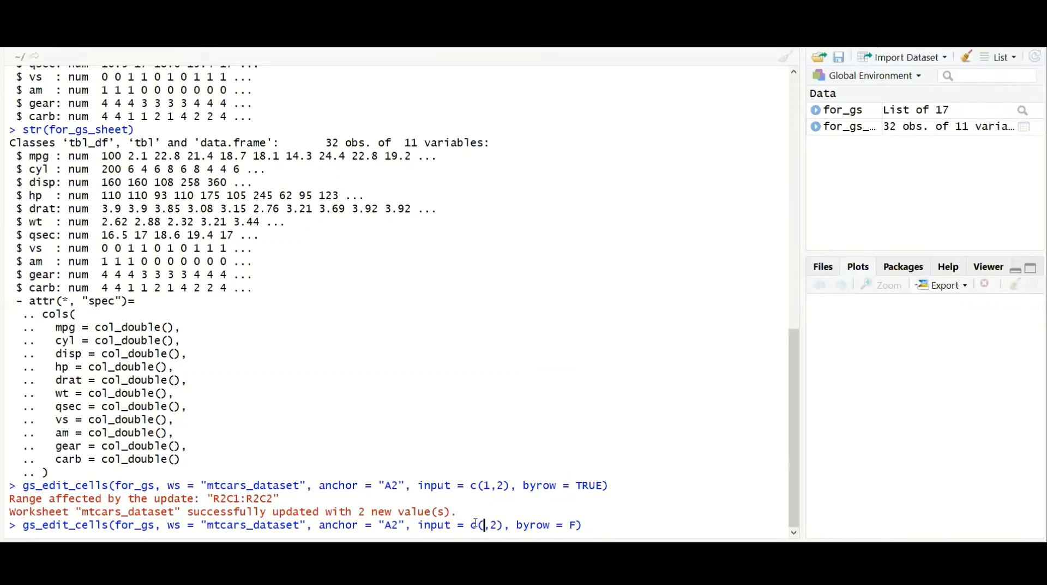
pyautogui.write('500,')
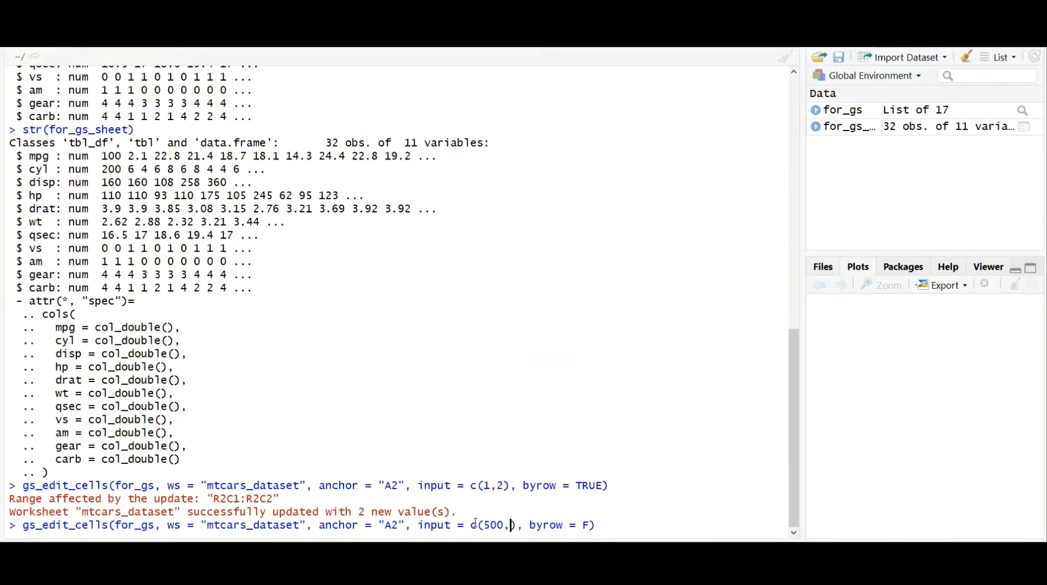
pyautogui.write('600')
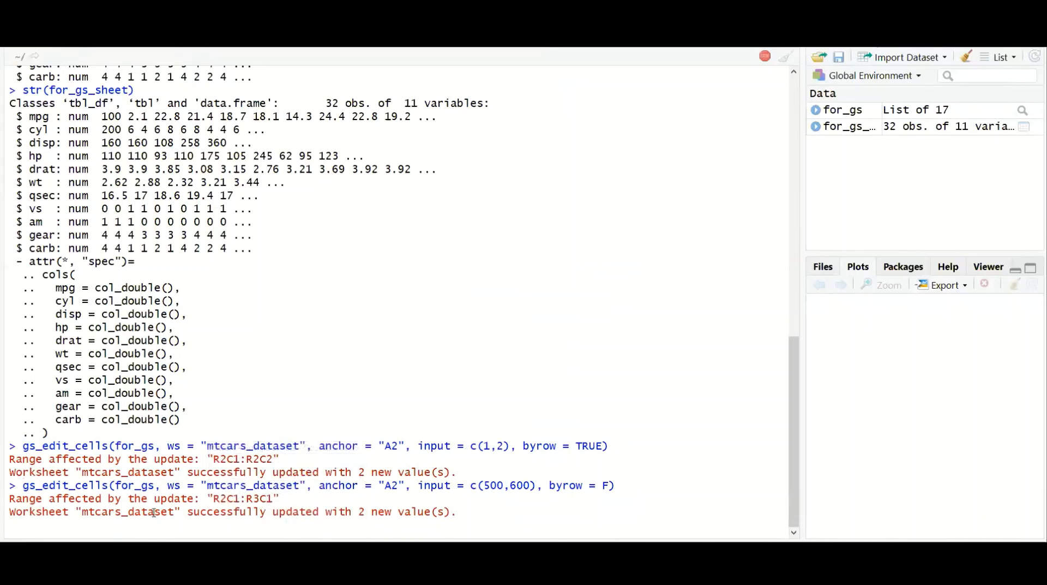
pyautogui.moveTo(274, 512); pyautogui.dragTo(456, 511)
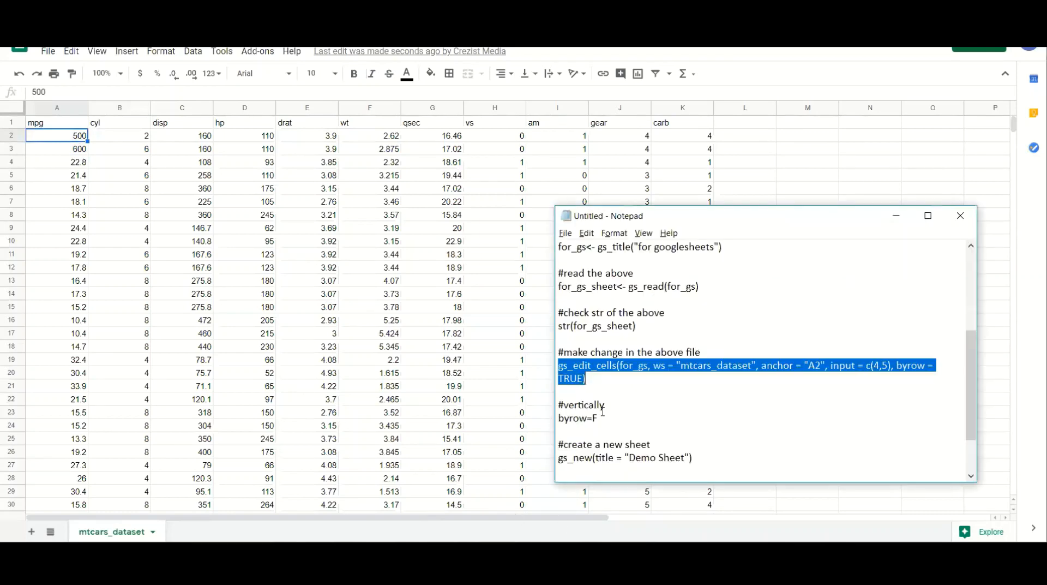
# Step: Scroll mtcars_dataset to confirm A2 and A3 hold 500 and 600
pyautogui.scroll(-3)
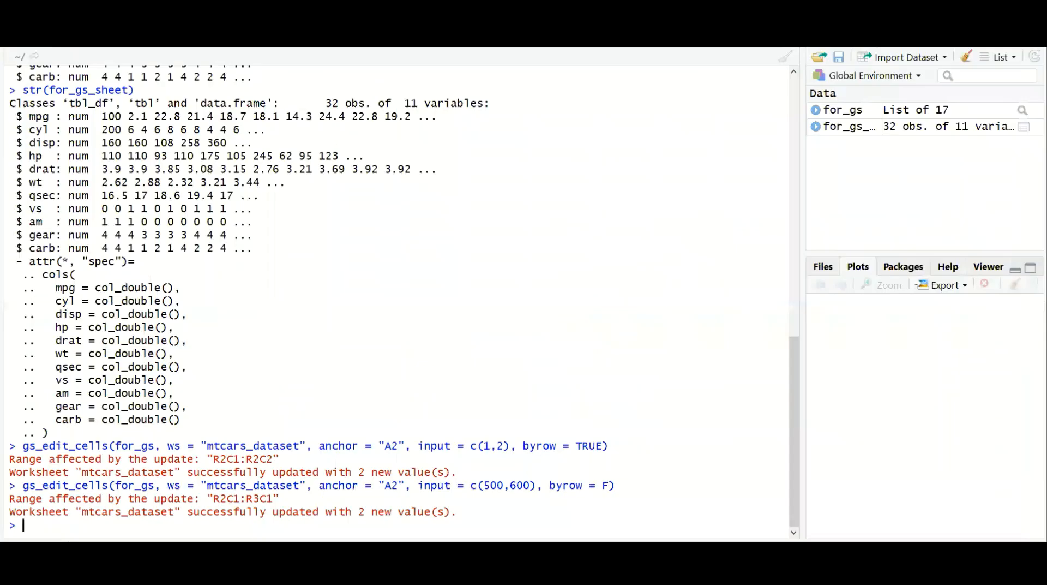
# Step: Run gs_new with the title changed from 'Demo Sheet' to 'videodata'
pyautogui.write('gs_new(title = "Demo Sheet")')
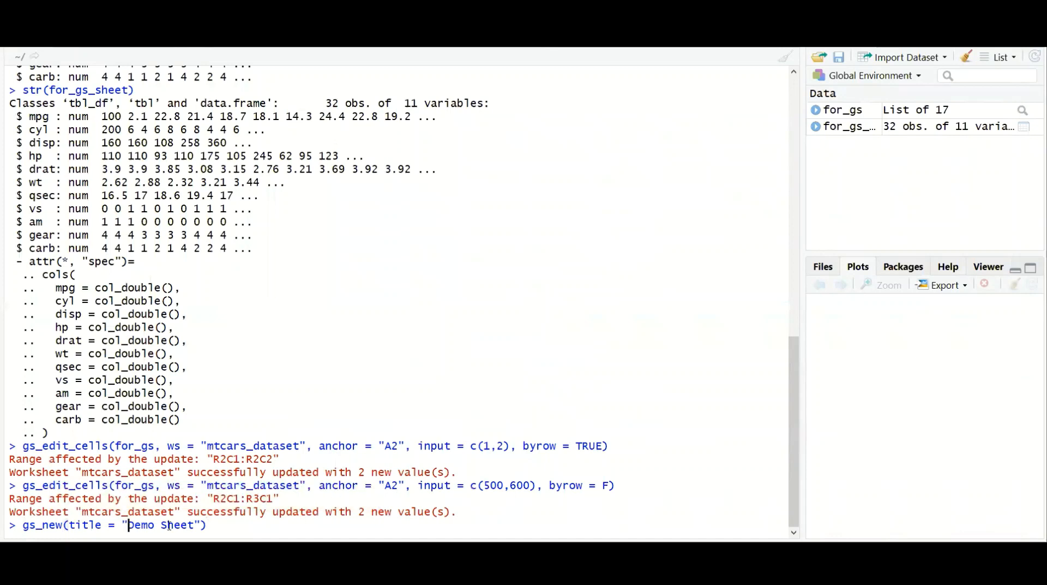
pyautogui.write('v')
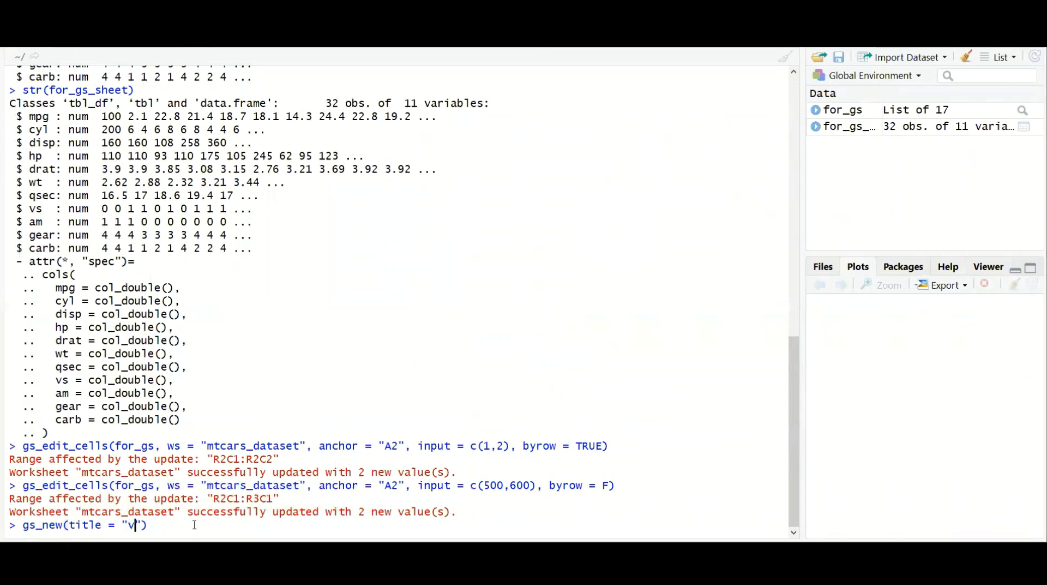
pyautogui.write('ideodata')
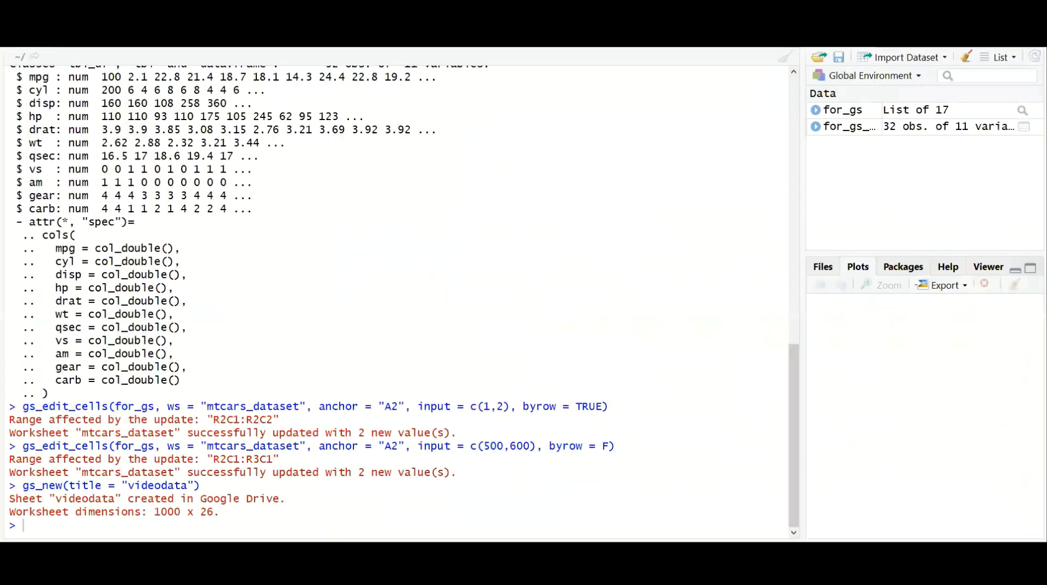
# Step: Enter gs_new(title = "IRIS Dataset", ws_title = "first_sheet", input = iris) and highlight gs_new
pyautogui.write('gs_new(title = "IRIS Dataset", ws_title = "first_sheet", input = iris)')
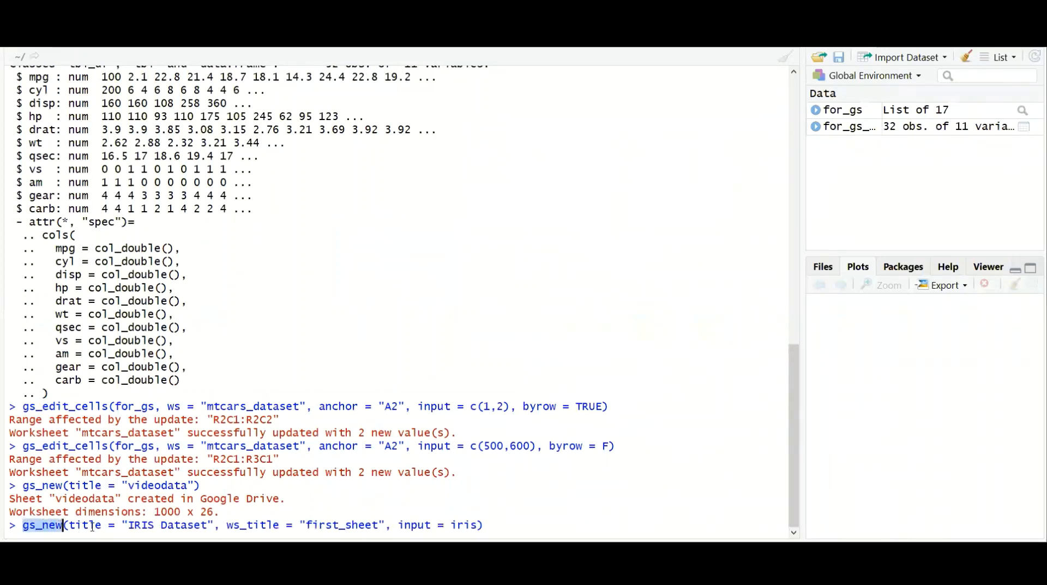
pyautogui.doubleClick(167, 525)
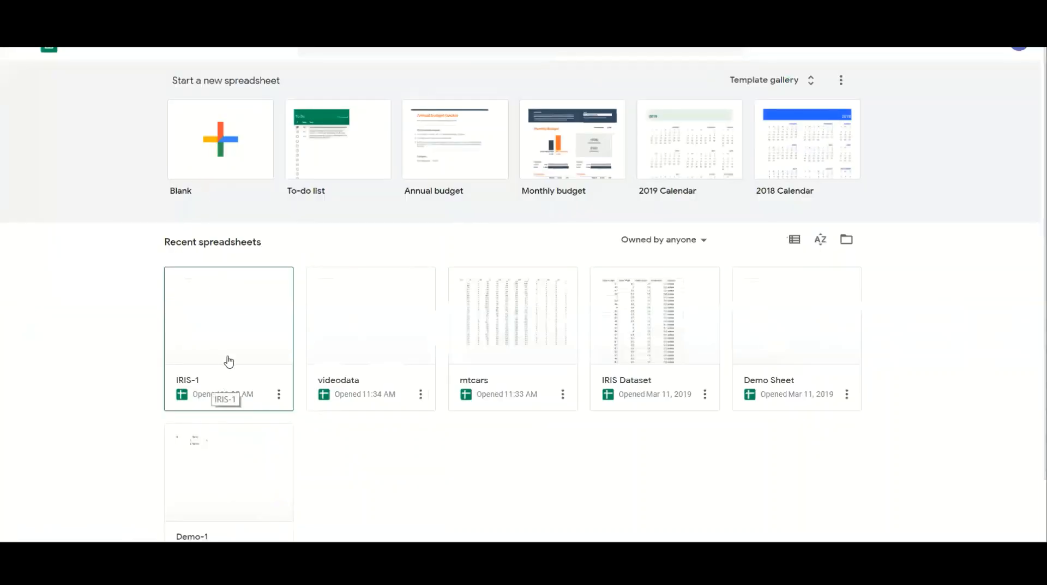
# Step: Open the IRIS-1 spreadsheet from the Recent spreadsheets list
pyautogui.click(228, 314)
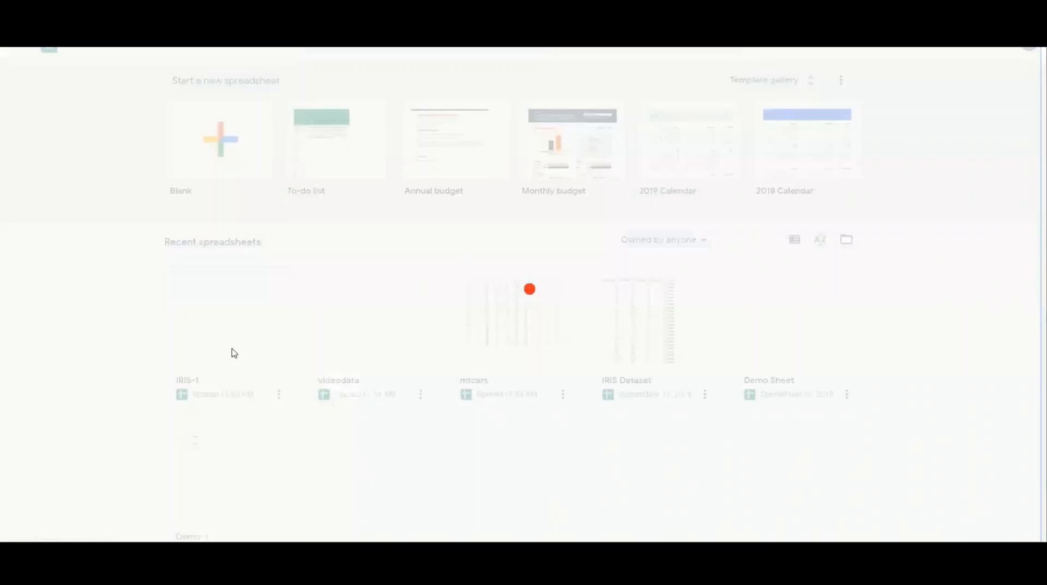
pyautogui.doubleClick(626, 321)
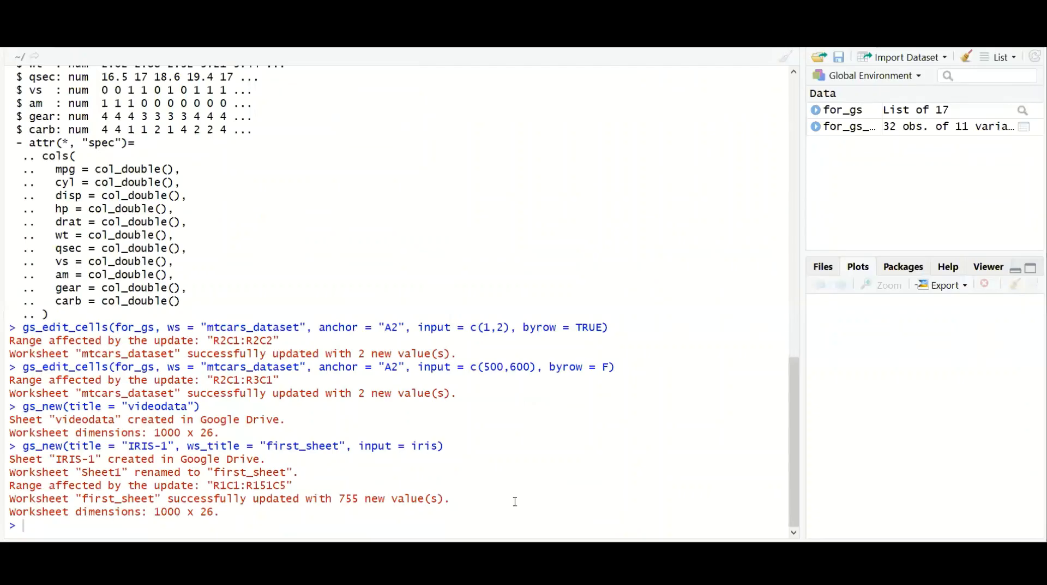
# Step: Highlight the console output confirming 755 iris values were written to IRIS-1
pyautogui.moveTo(97, 511); pyautogui.dragTo(219, 511)
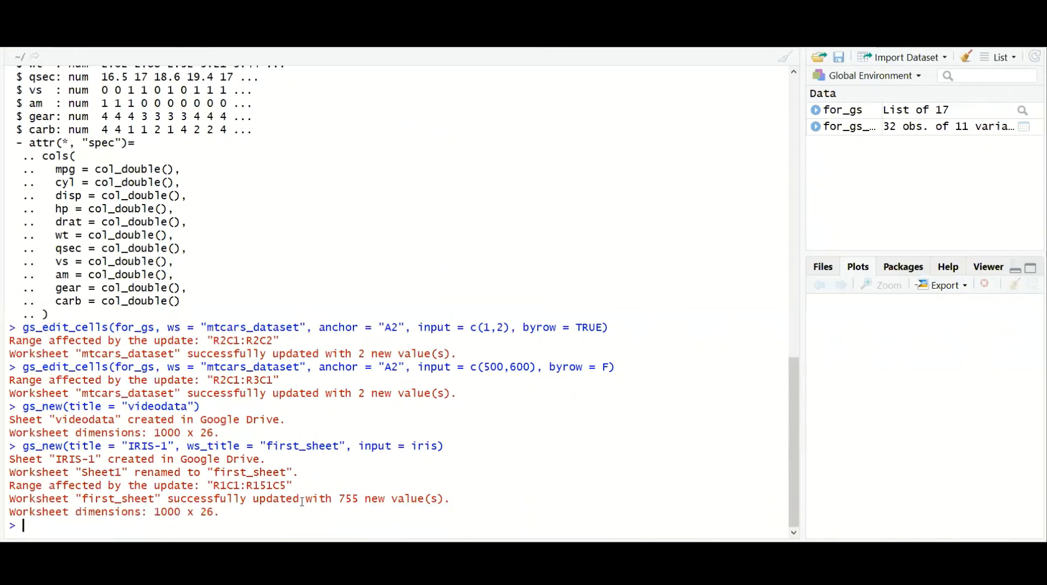
pyautogui.moveTo(339, 498); pyautogui.dragTo(406, 498)
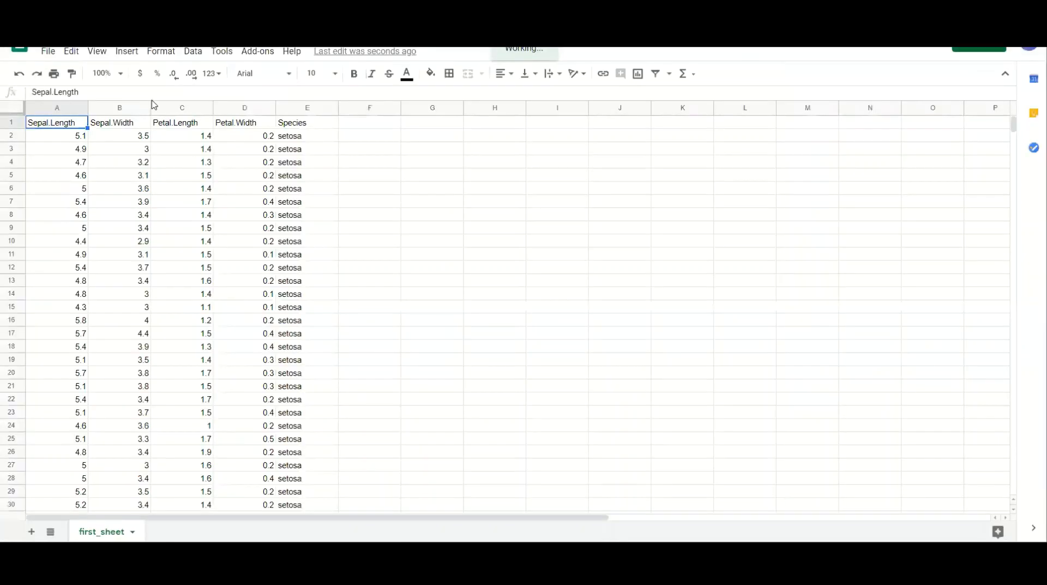
pyautogui.scroll(-3)
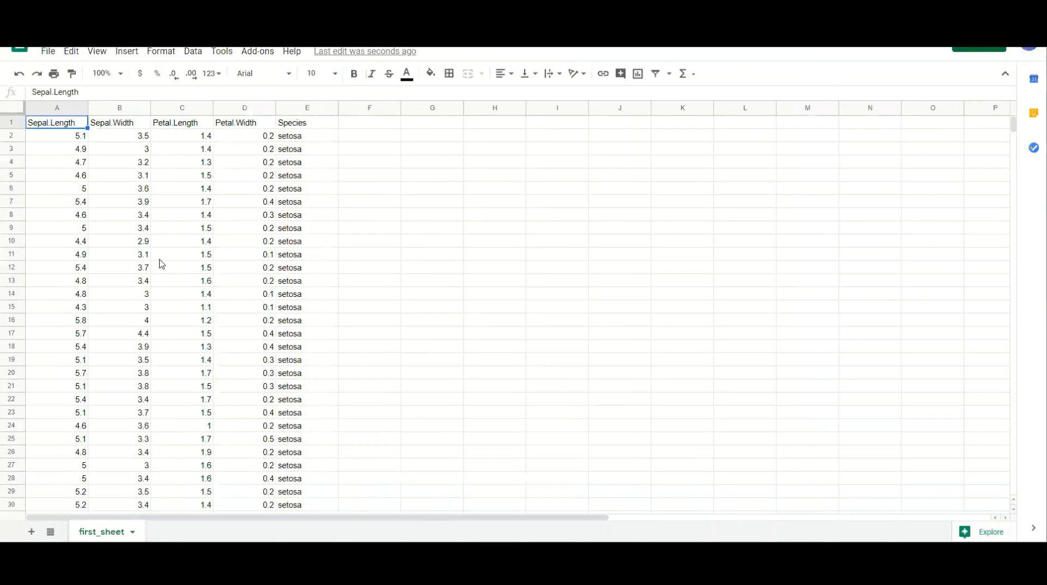
pyautogui.moveTo(187, 256)
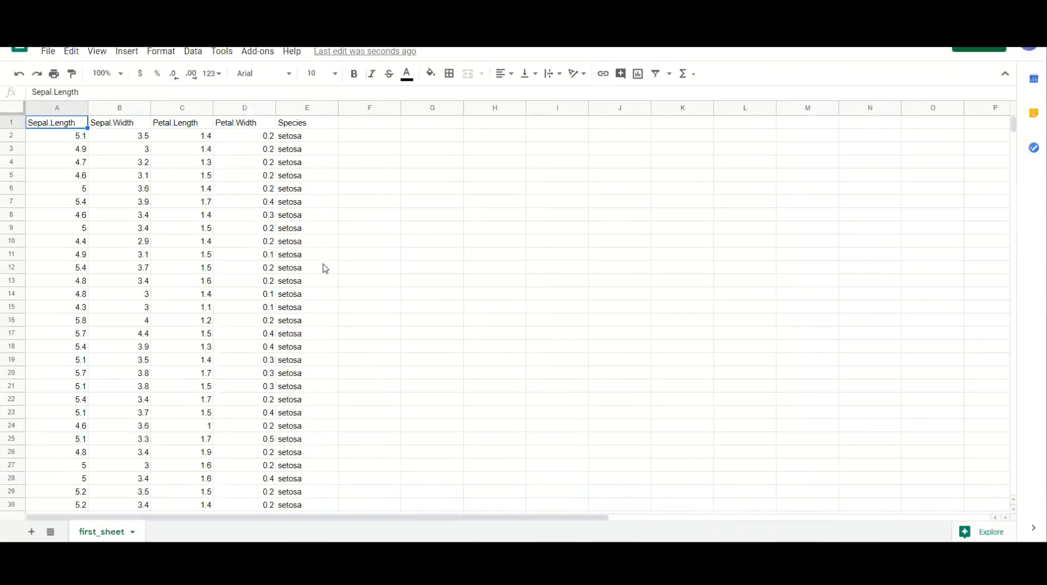
pyautogui.moveTo(455, 353)
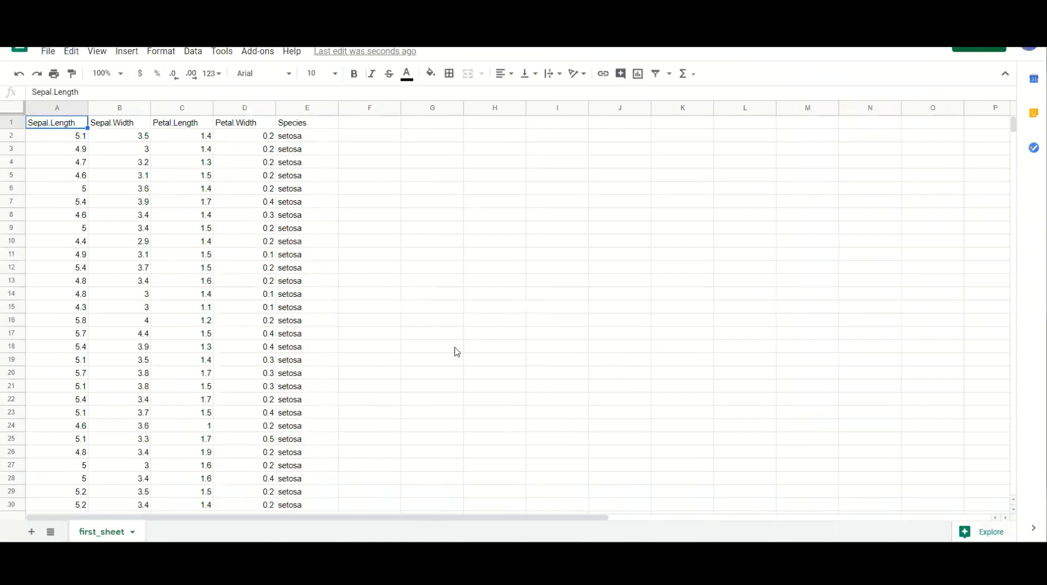